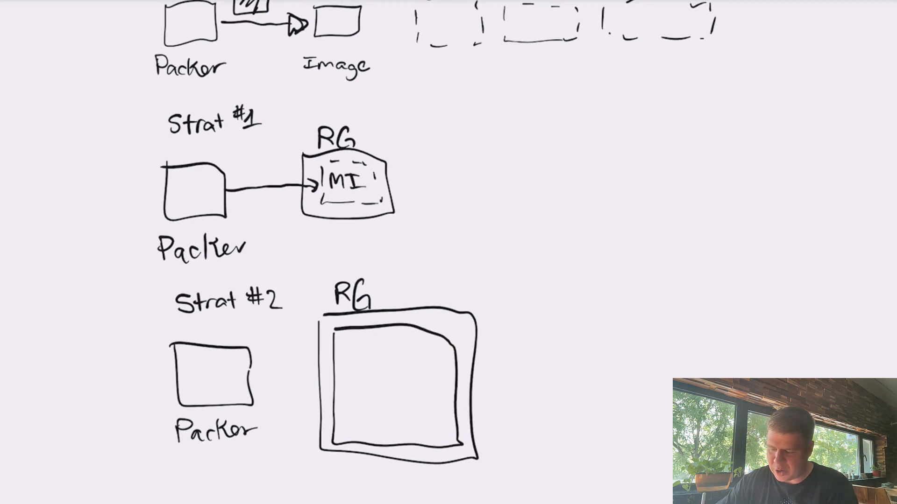
text(AC)
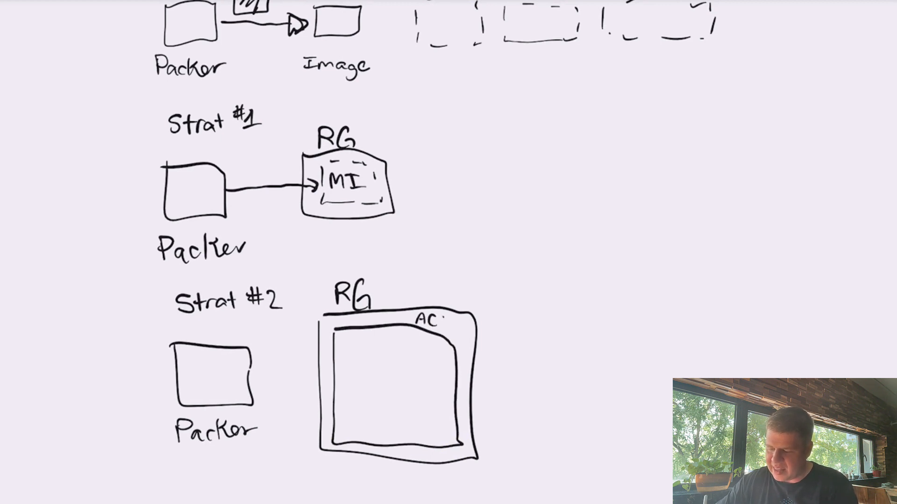